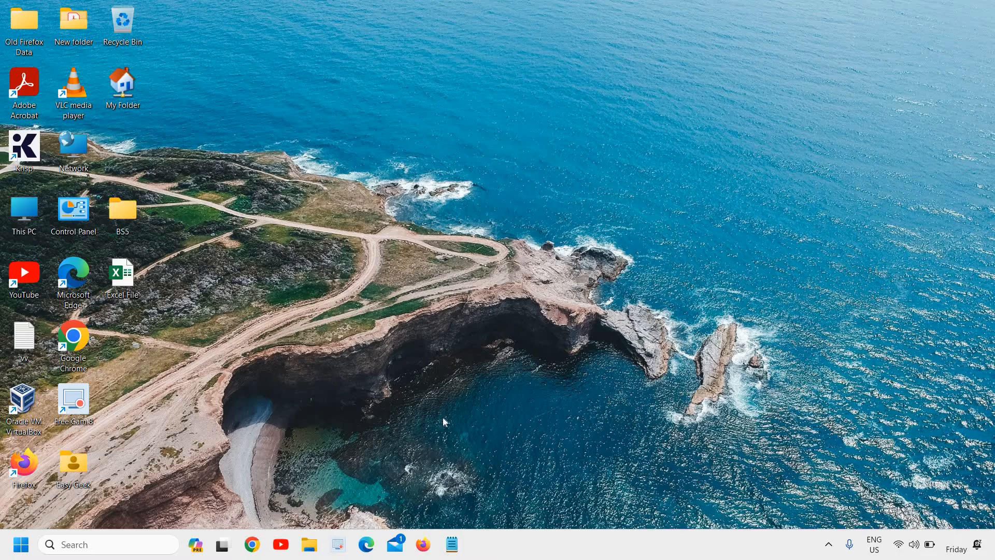
# - Launch Chrome maximized and select the address bar's current URL for replacement
pyautogui.click(250, 544)
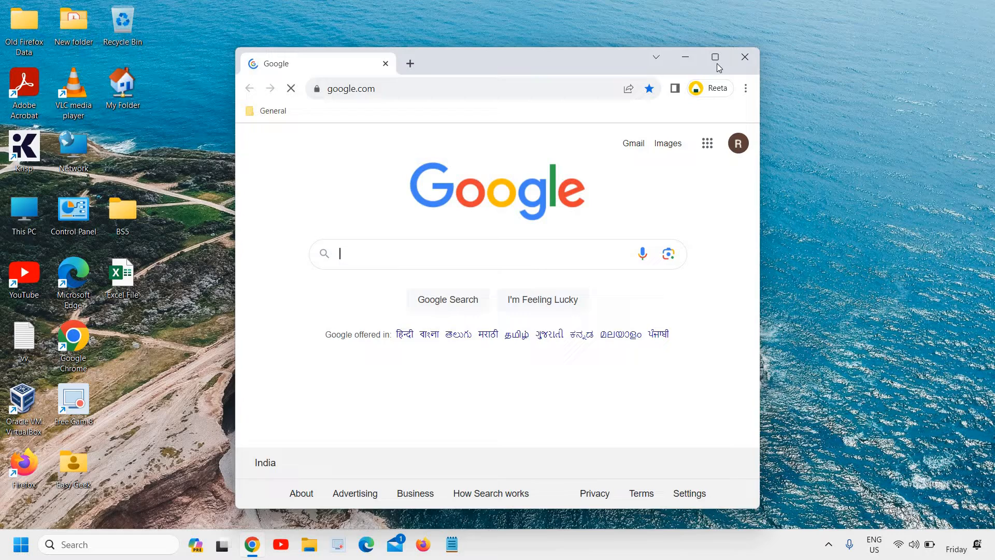
pyautogui.click(714, 57)
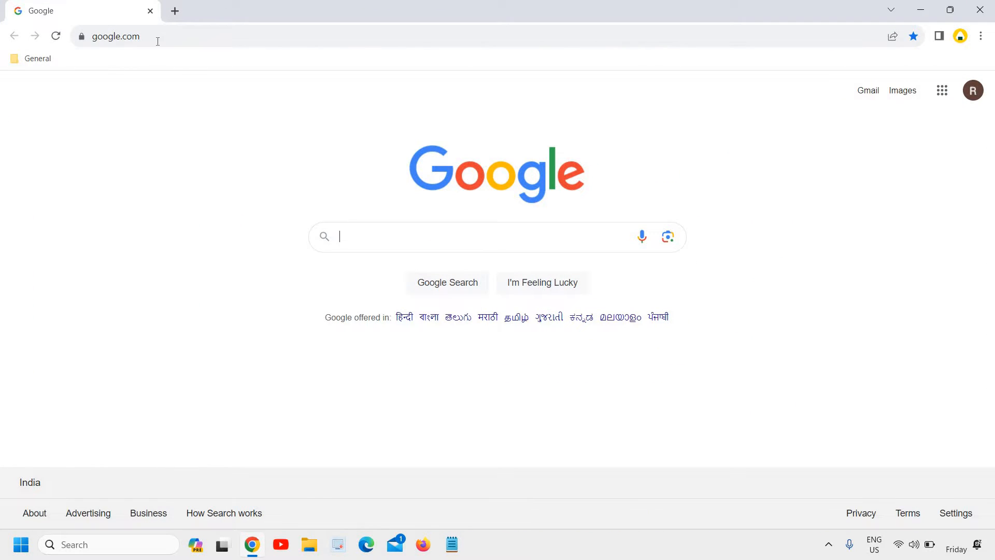
pyautogui.click(115, 36)
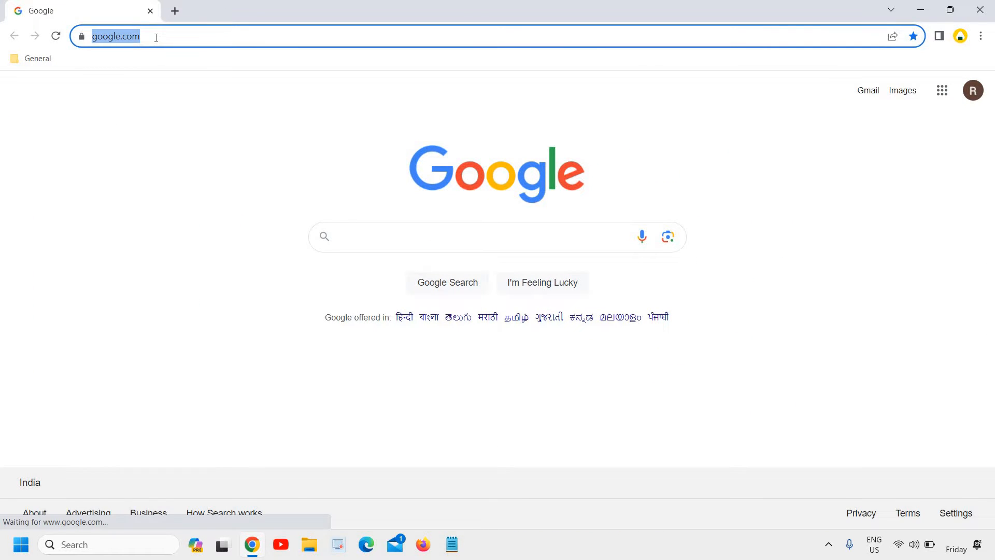
# - Navigate to chrome://flags to show the Experiments page
pyautogui.write('chrome://flags')
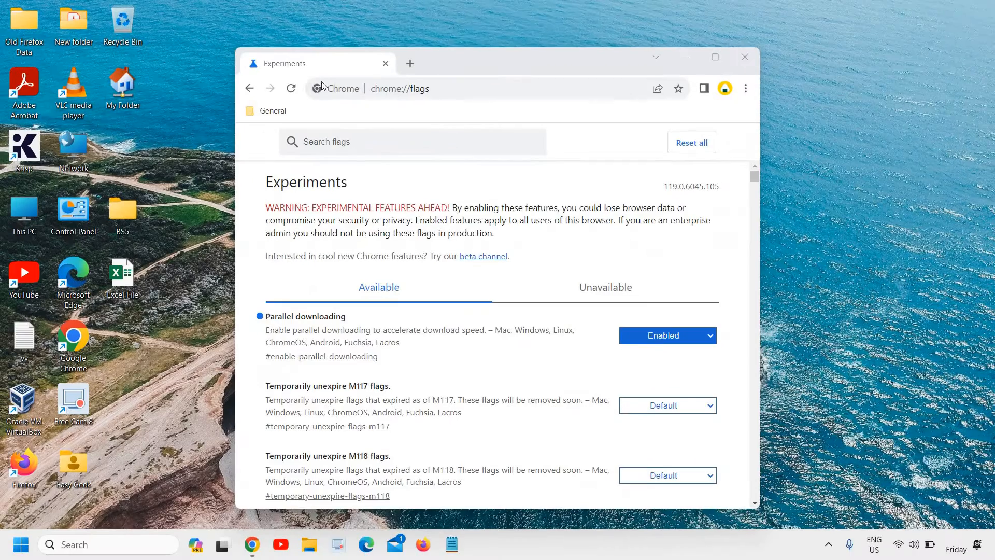
pyautogui.moveTo(714, 57)
pyautogui.write('s')
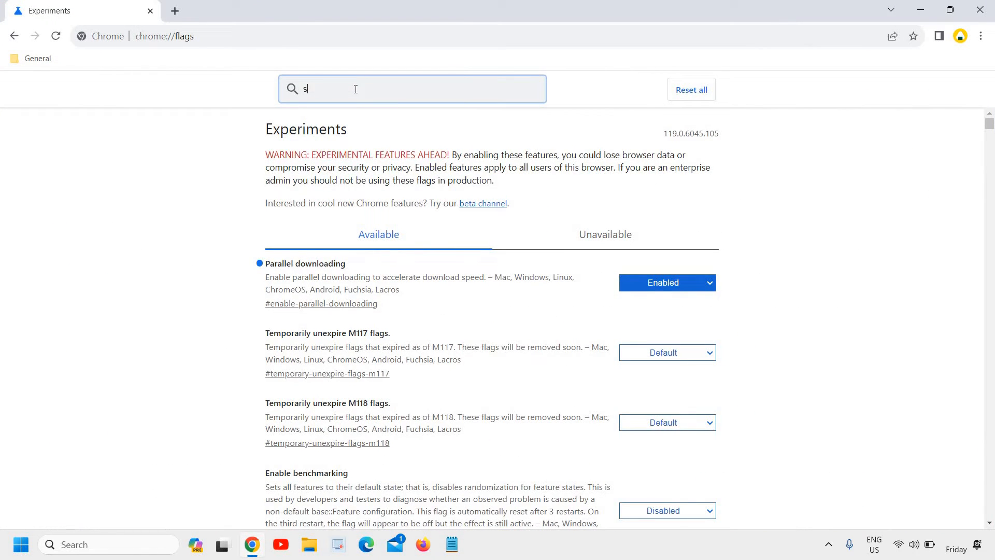
# - Search flags for 'smooth' and set Smooth Scrolling to Enabled
pyautogui.write('mooth')
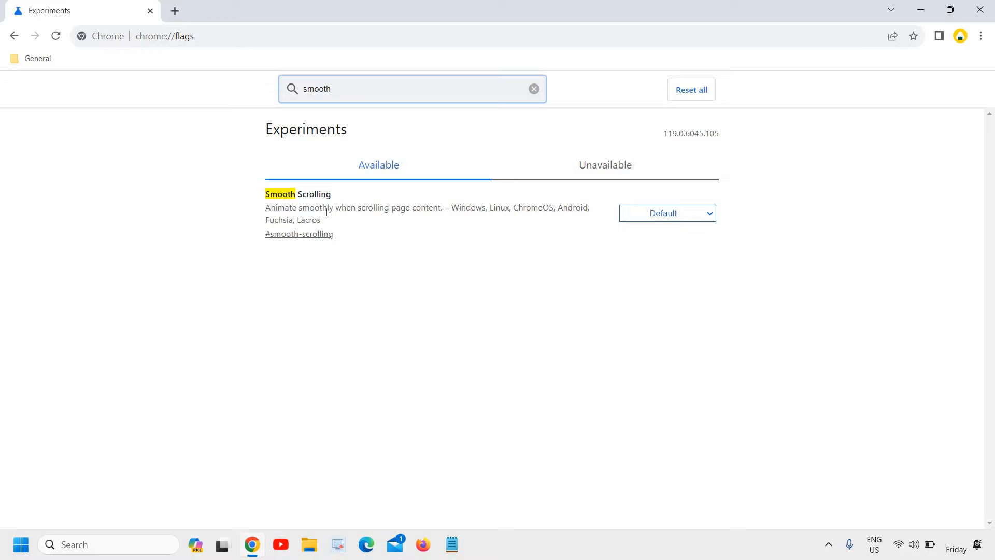
pyautogui.moveTo(423, 228)
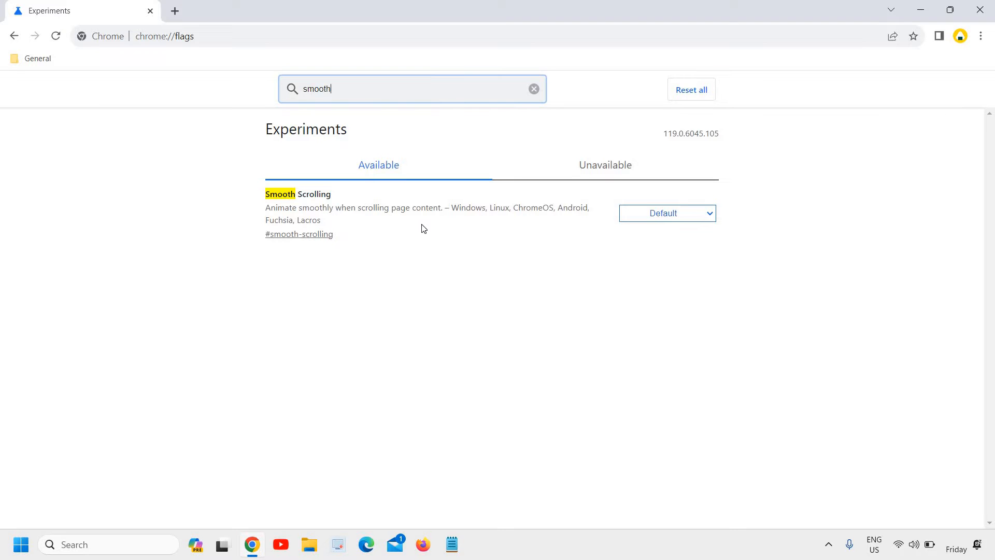
pyautogui.moveTo(572, 253)
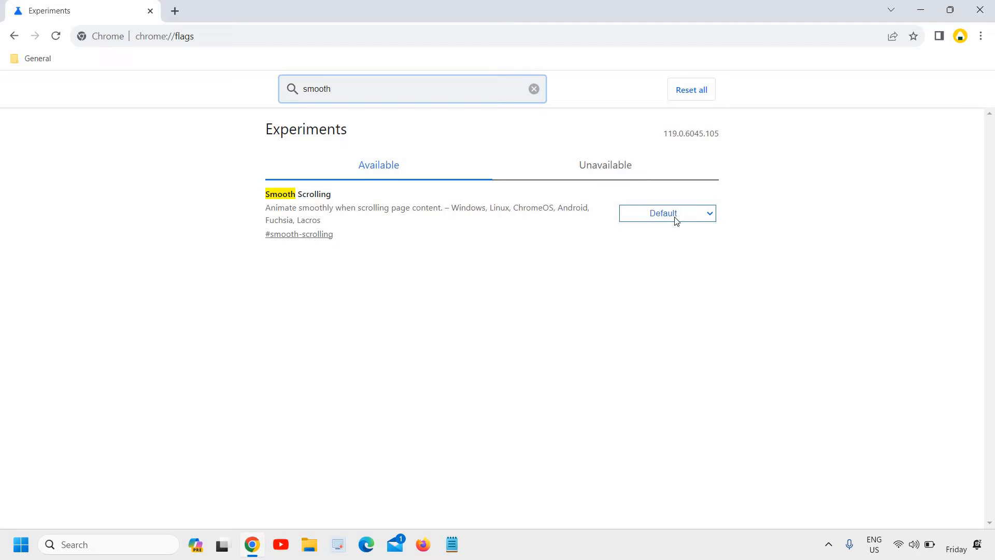
pyautogui.click(666, 214)
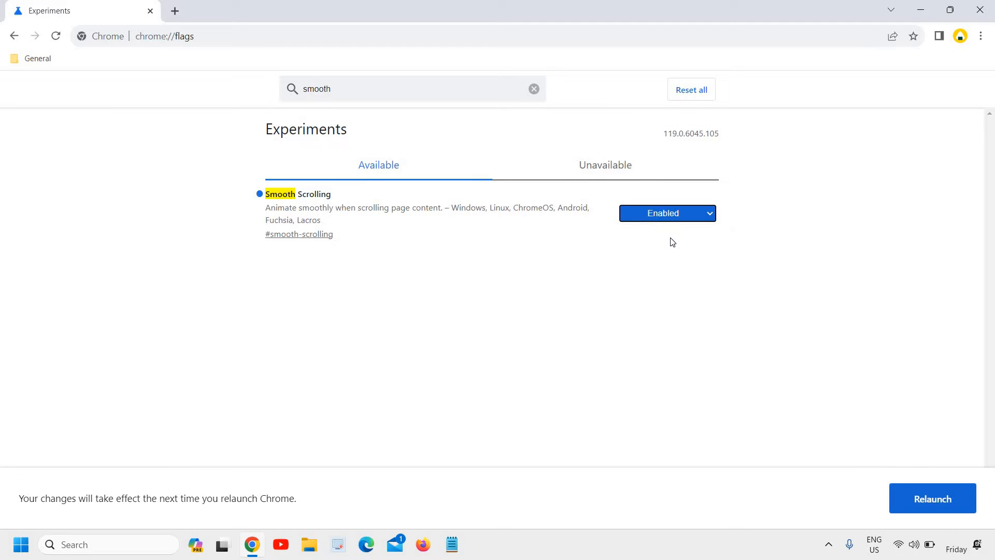
pyautogui.moveTo(932, 499)
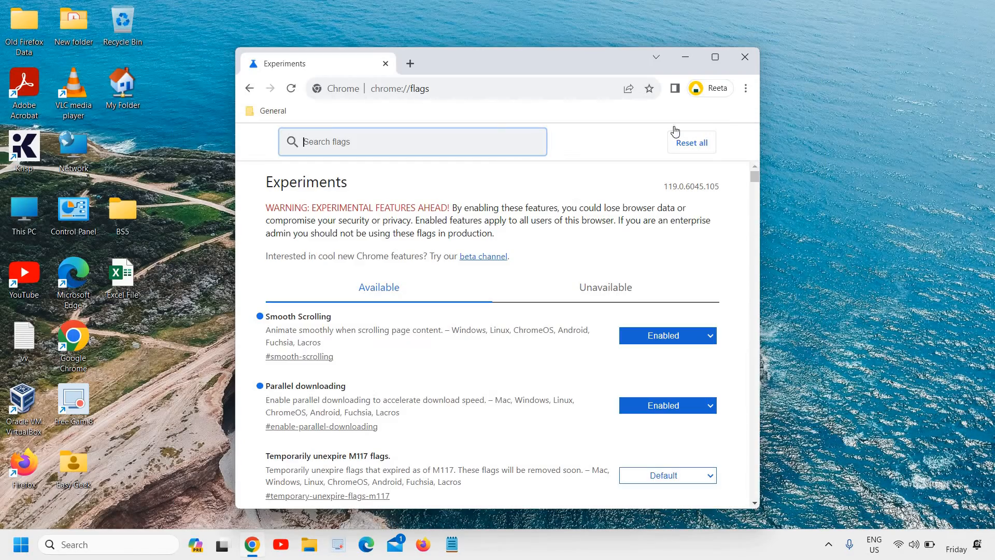
pyautogui.click(714, 56)
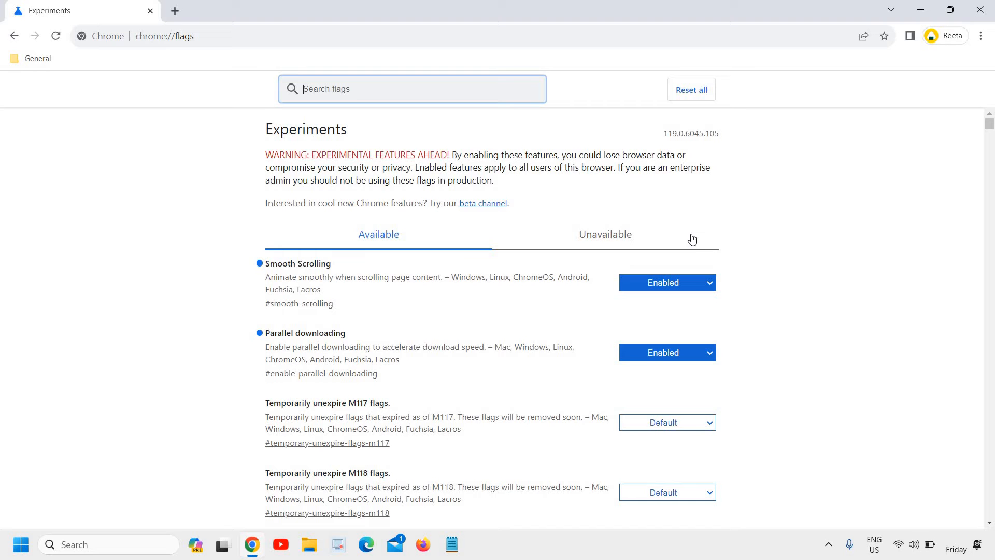
pyautogui.click(666, 282)
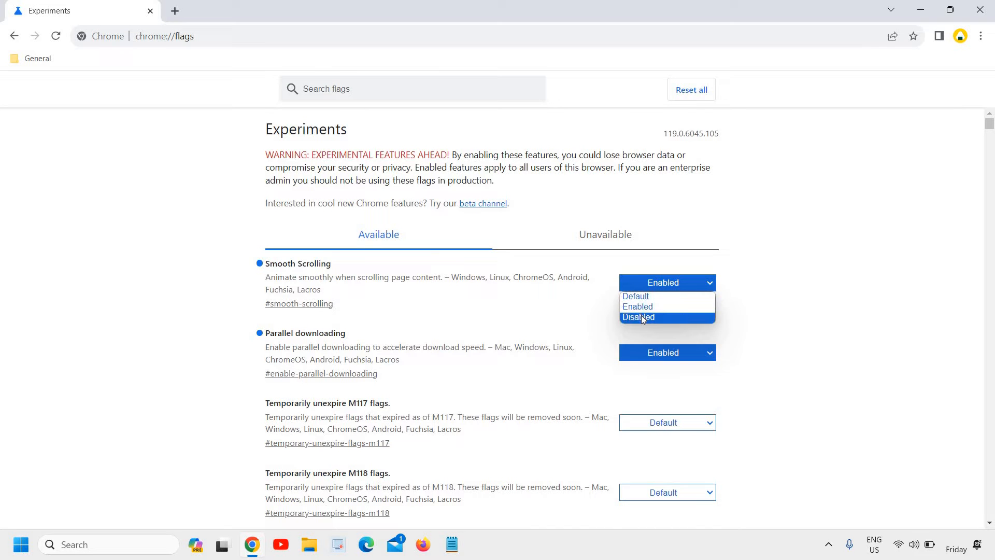
pyautogui.scroll(-3)
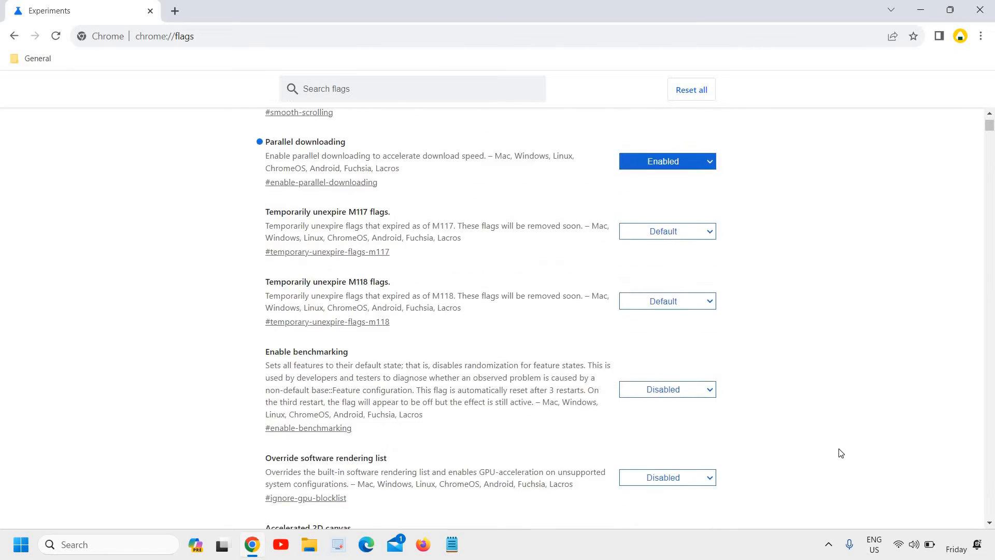
pyautogui.scroll(-3)
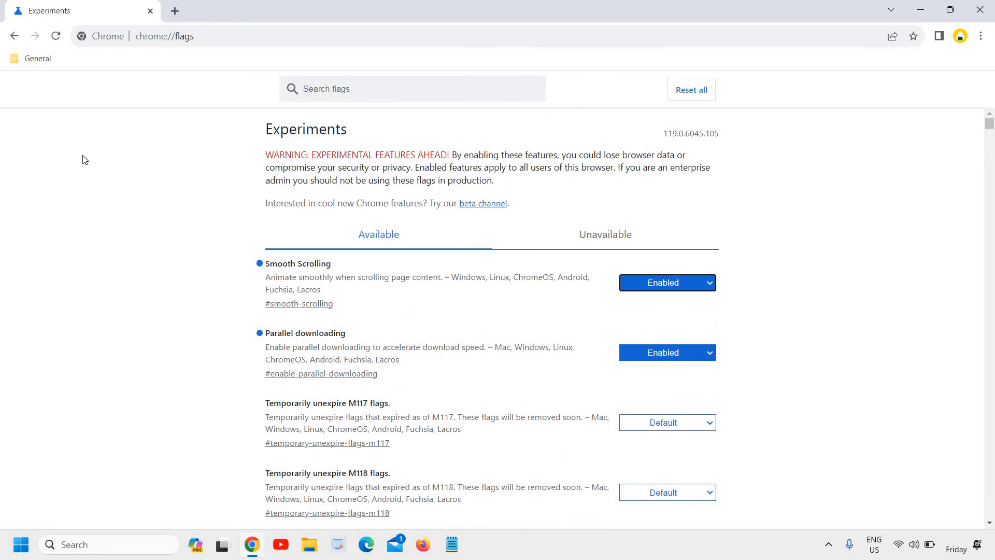
pyautogui.moveTo(84, 178)
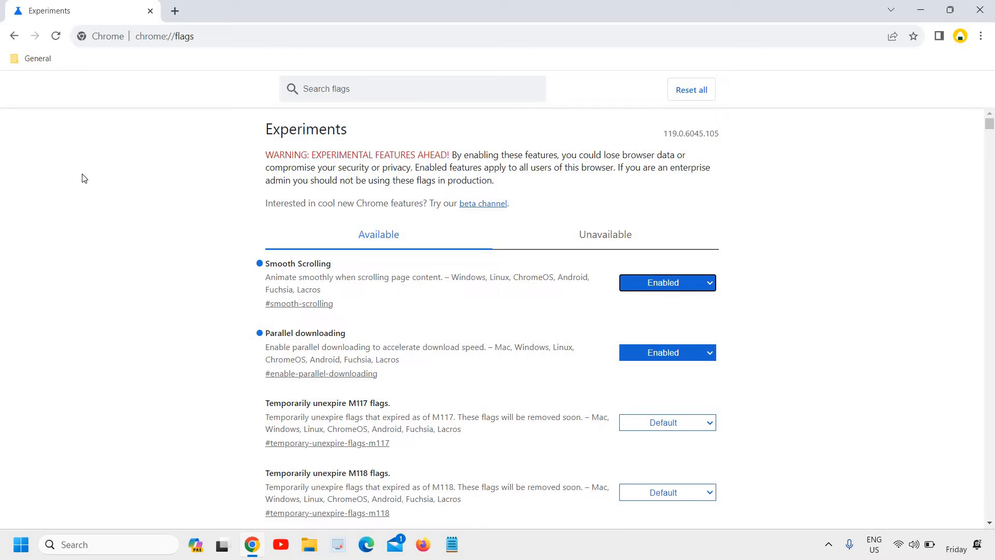
pyautogui.moveTo(364, 320)
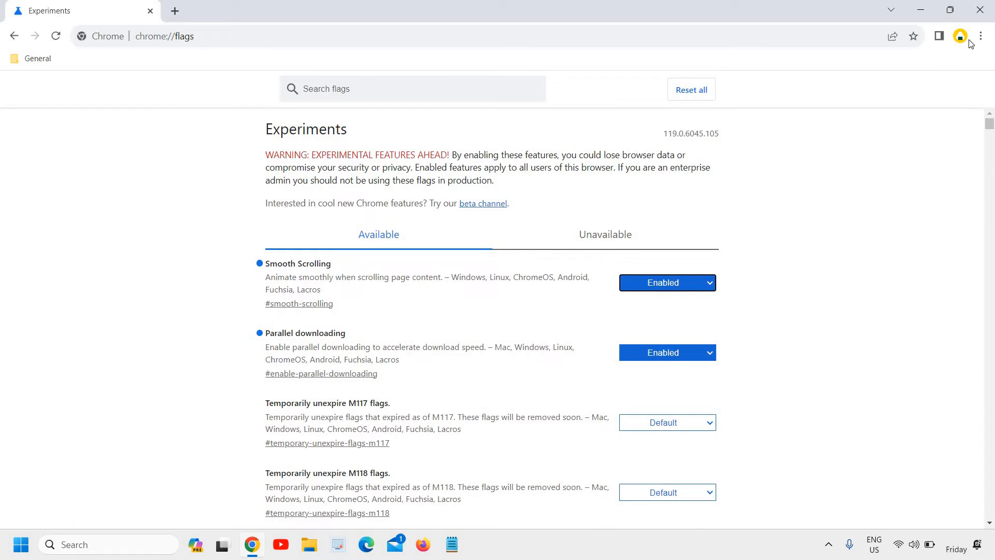
pyautogui.moveTo(979, 35)
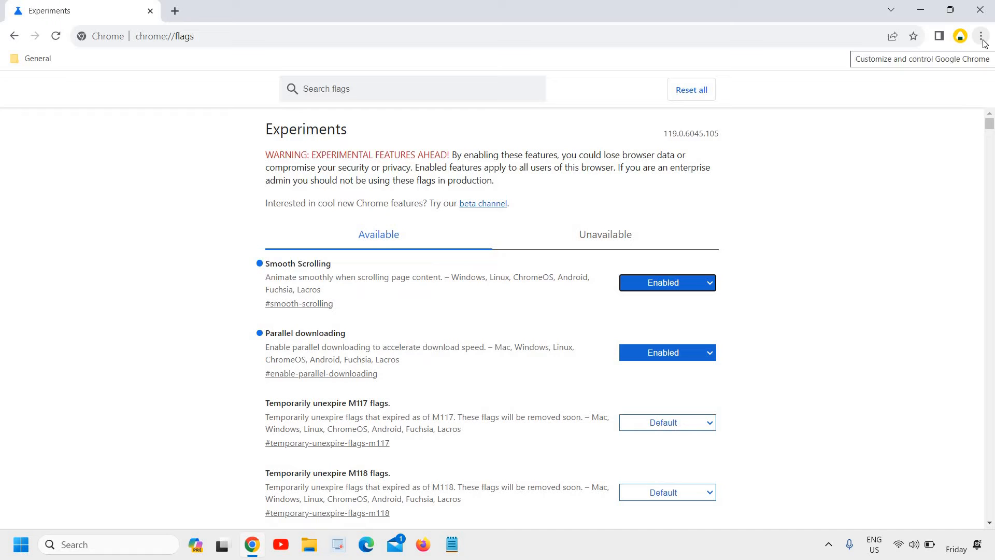
# - Go to Help > About Google Chrome from the main menu to start the update check
pyautogui.click(979, 36)
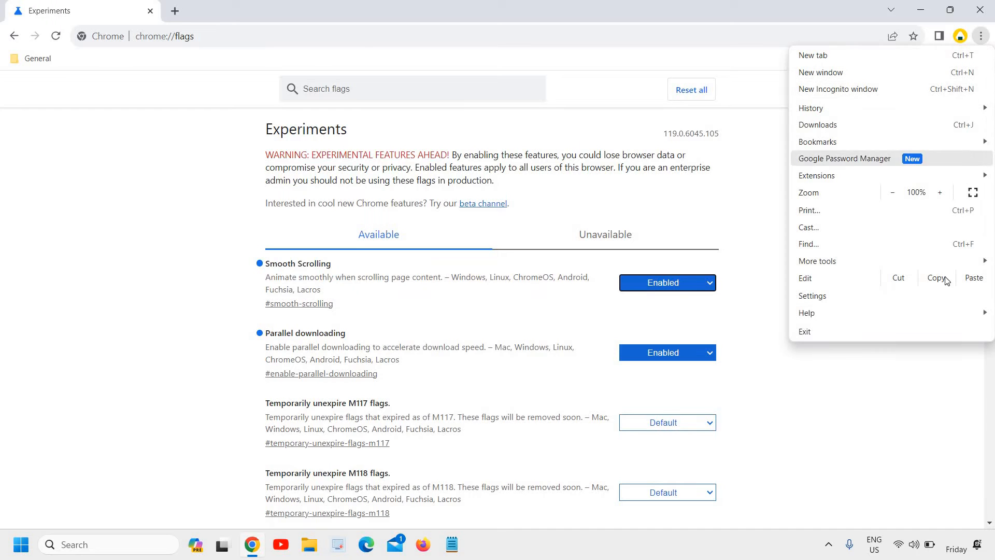
pyautogui.moveTo(806, 312)
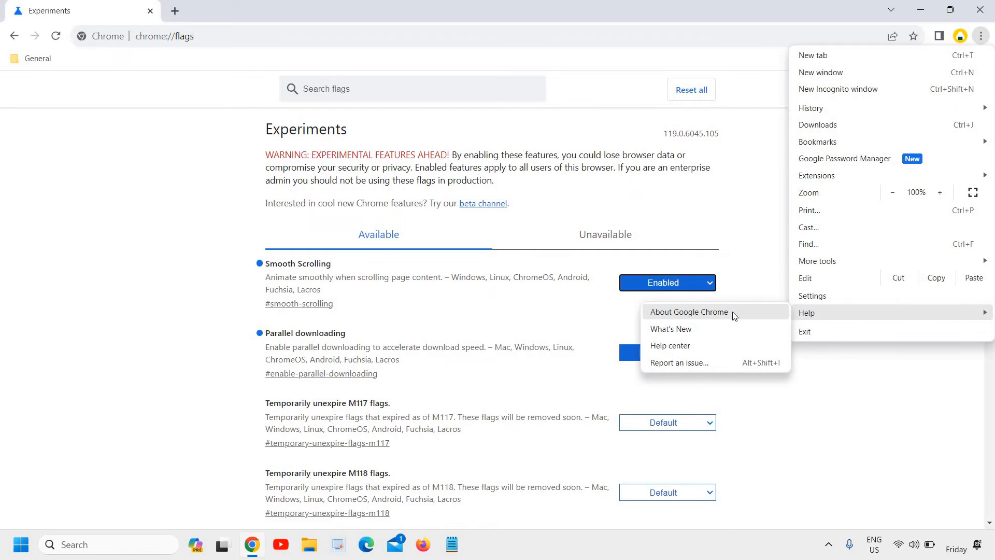
pyautogui.click(689, 312)
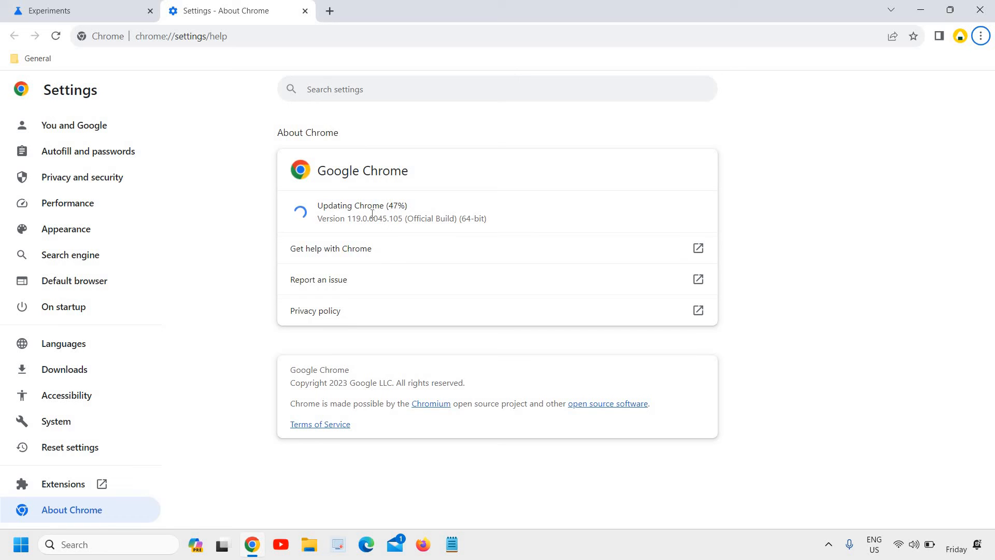
pyautogui.moveTo(400, 265)
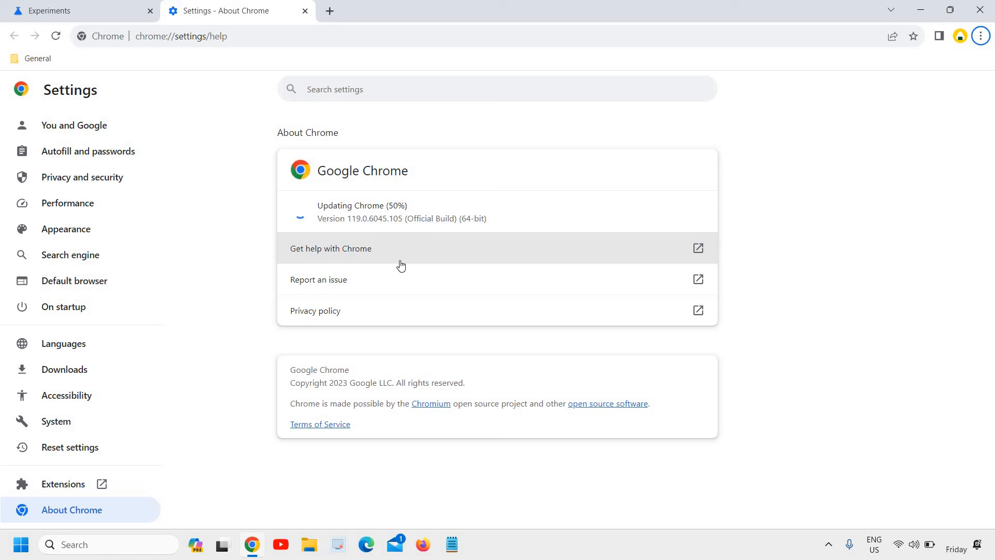